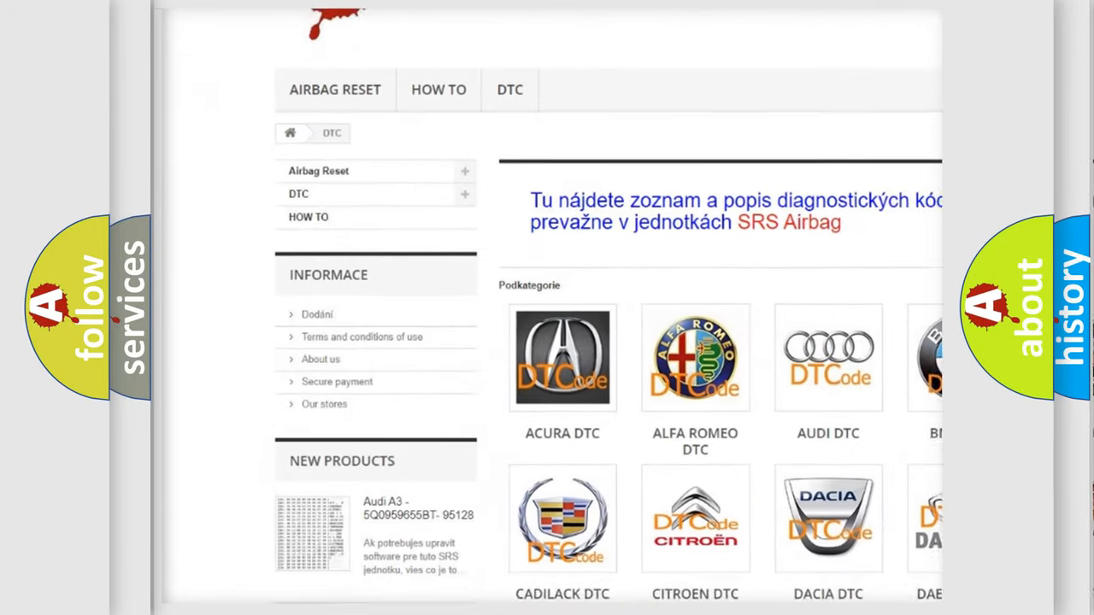
{"action": "scroll", "scroll_direction": "down", "scroll_amount": 3}
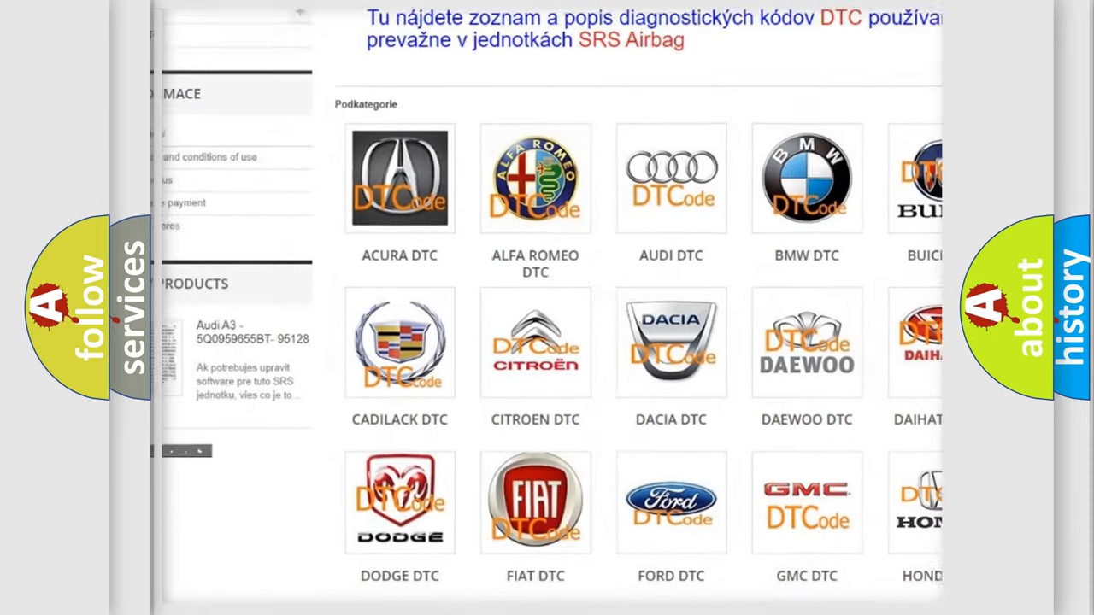
{"action": "scroll", "scroll_direction": "down", "scroll_amount": 3}
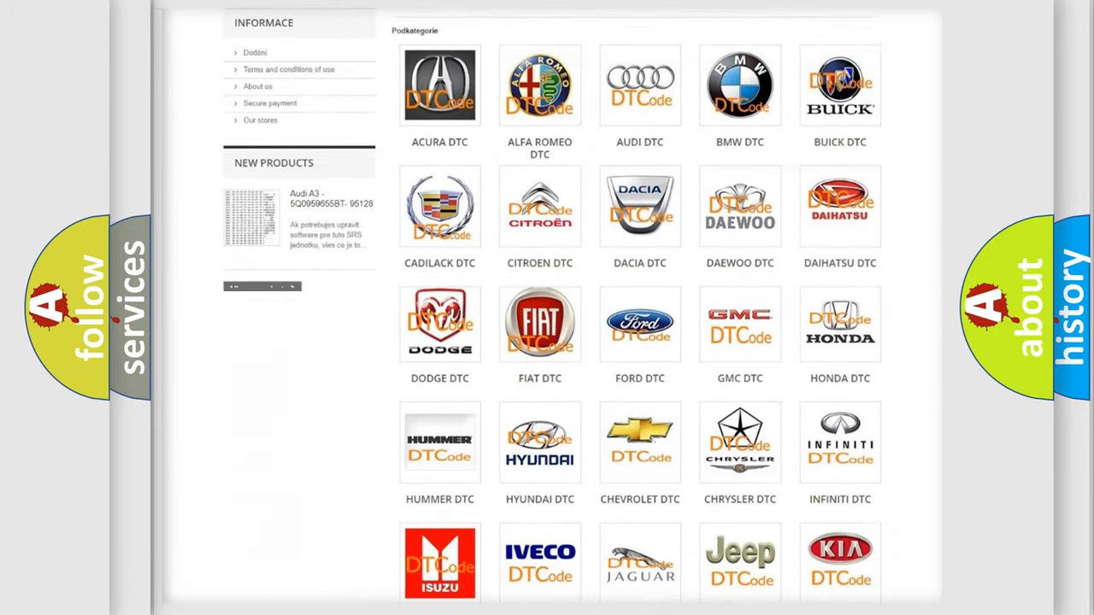
{"action": "scroll", "scroll_direction": "down", "scroll_amount": 3}
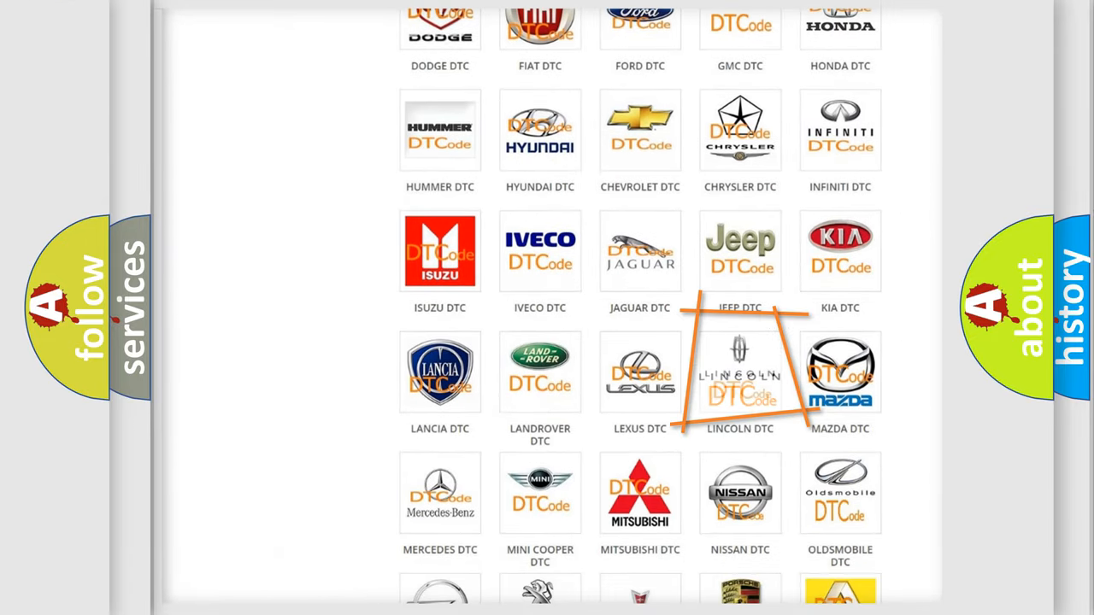